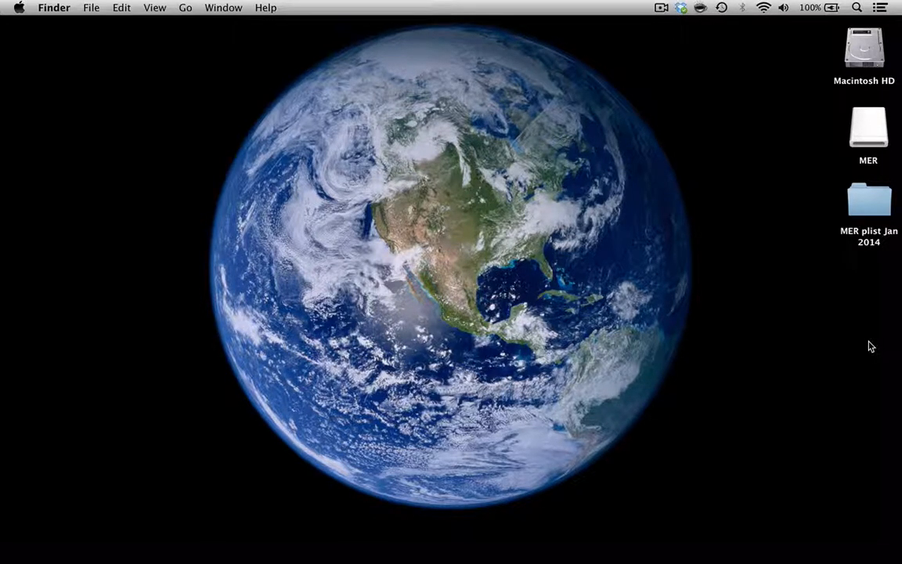
mouse_move(66, 40)
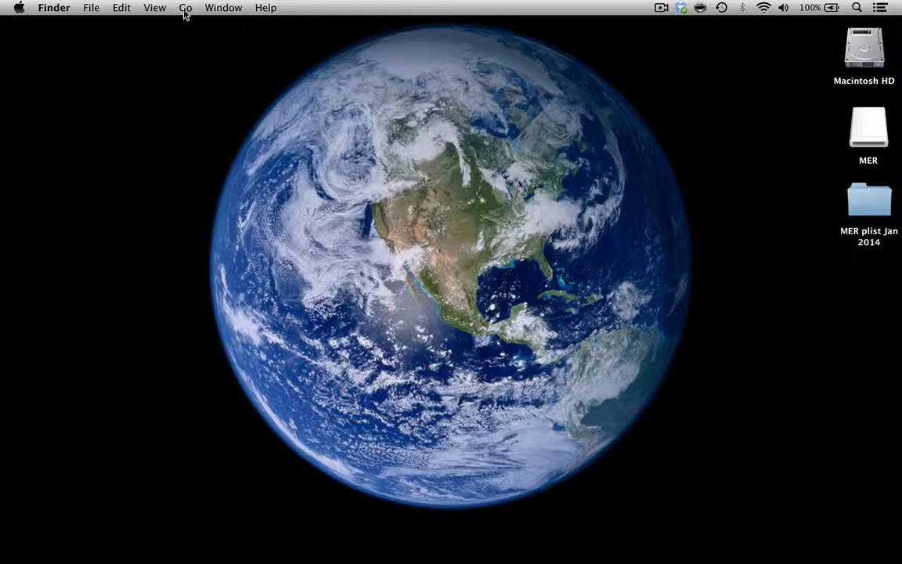
Open Finder's Go menu with Option held so the hidden Library folder appears
left_click(186, 7)
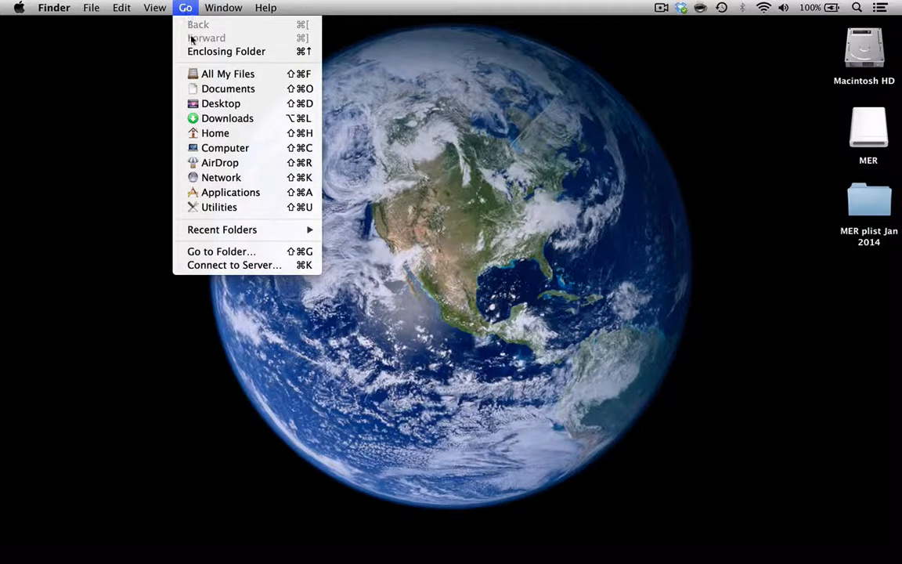
mouse_move(237, 217)
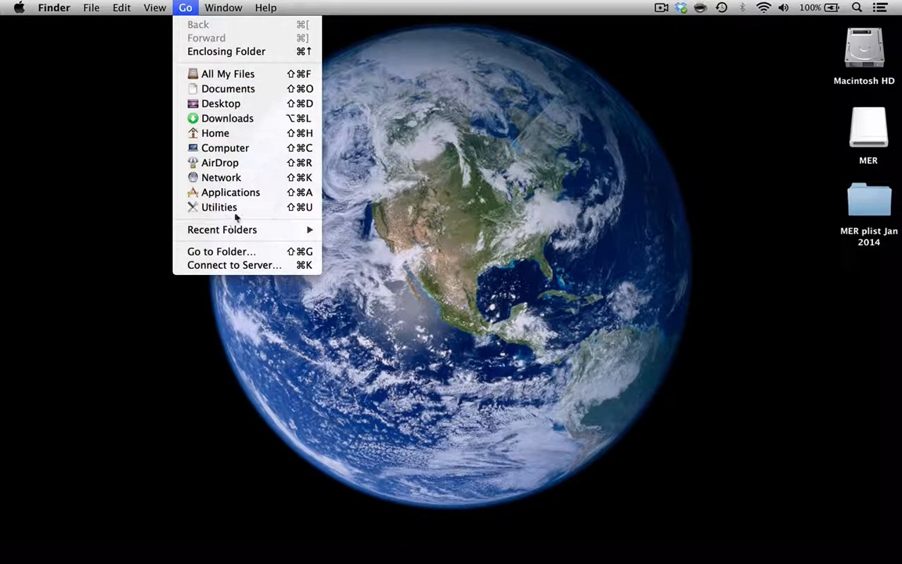
mouse_move(219, 207)
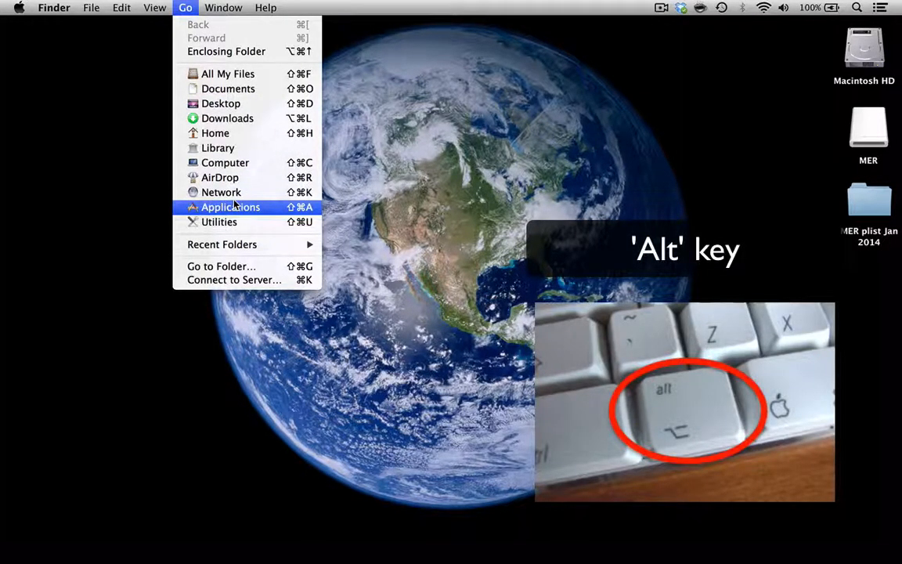
mouse_move(218, 148)
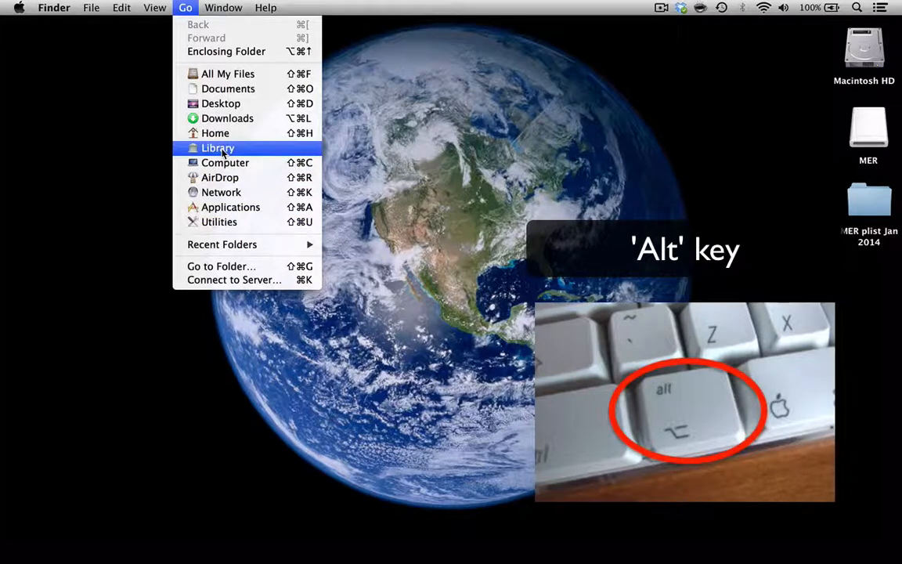
Open the Library folder and select its Preferences subfolder
left_click(218, 147)
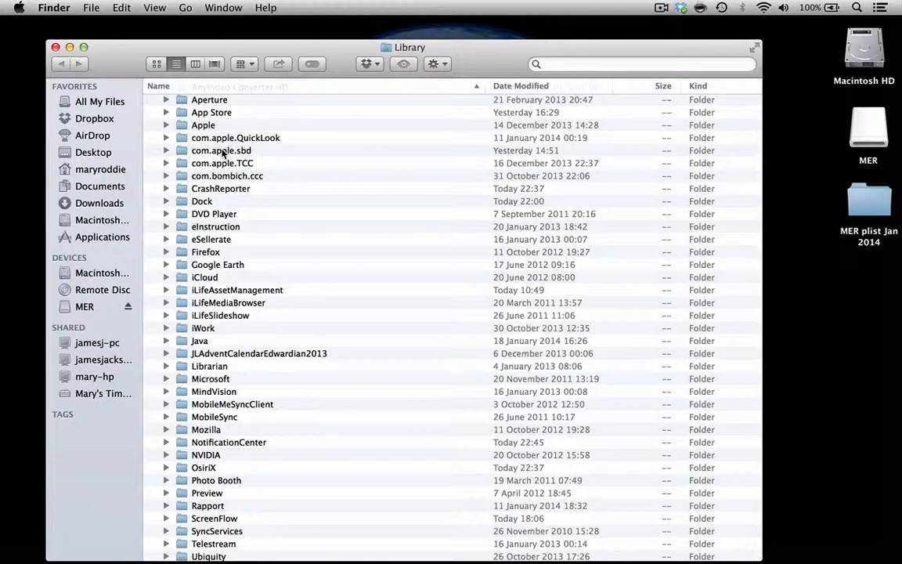
scroll("down", 3)
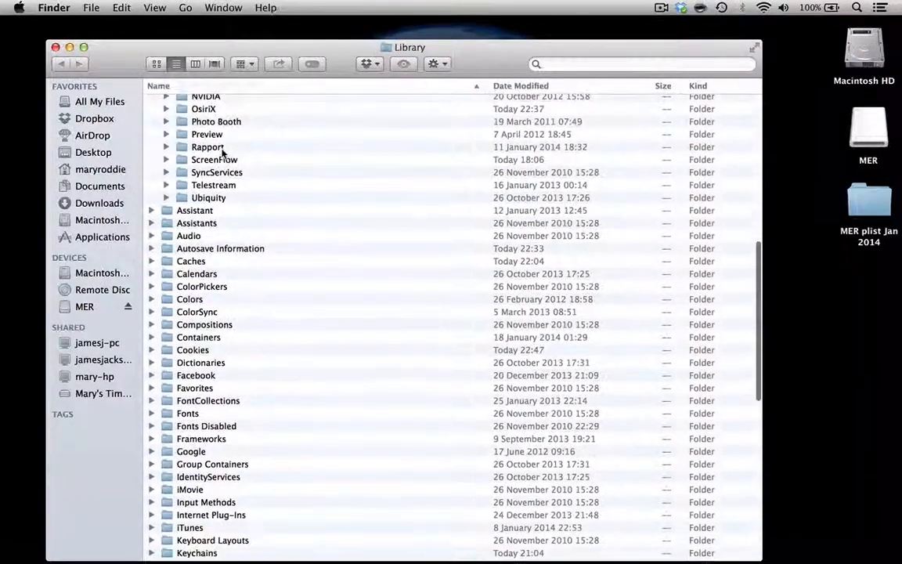
scroll("down", 3)
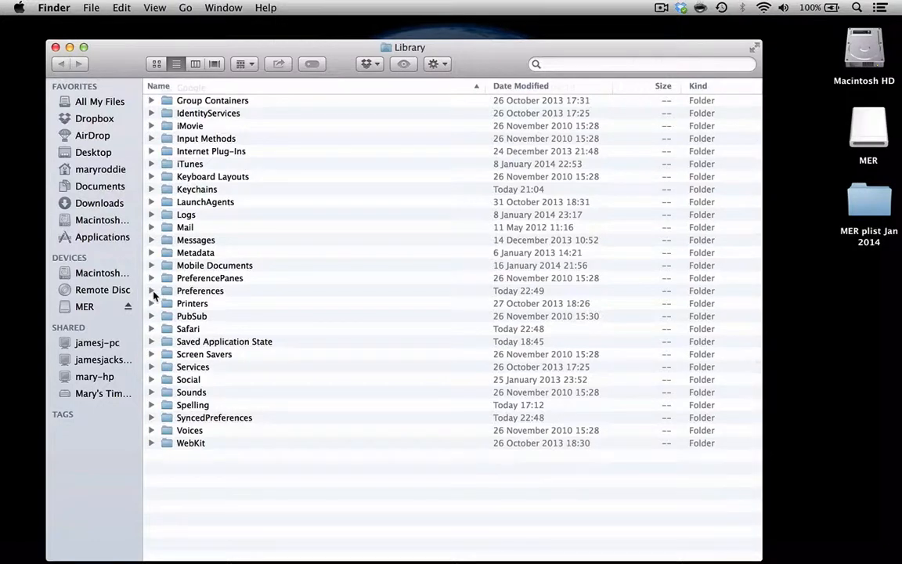
left_click(200, 291)
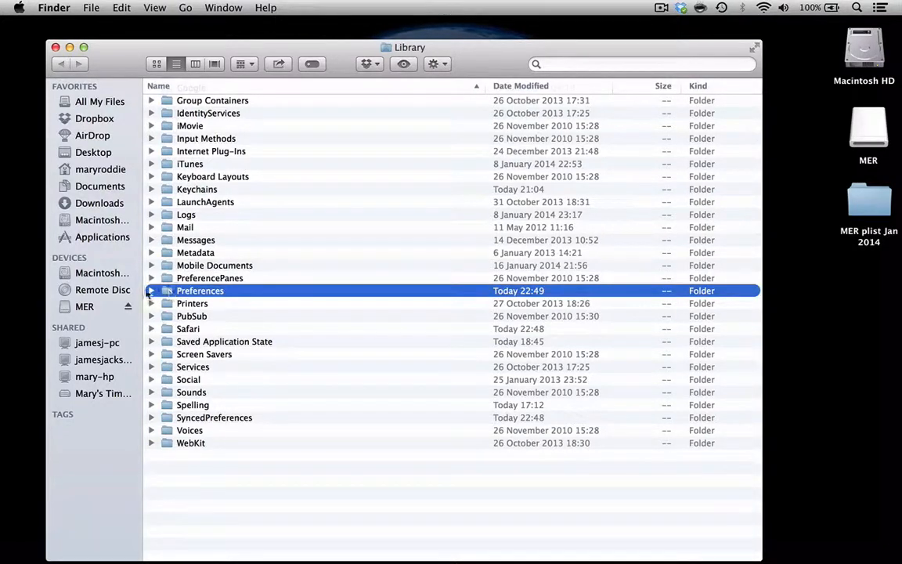
Expand Preferences and select com.rossetantoine.osirix.plist
left_click(150, 290)
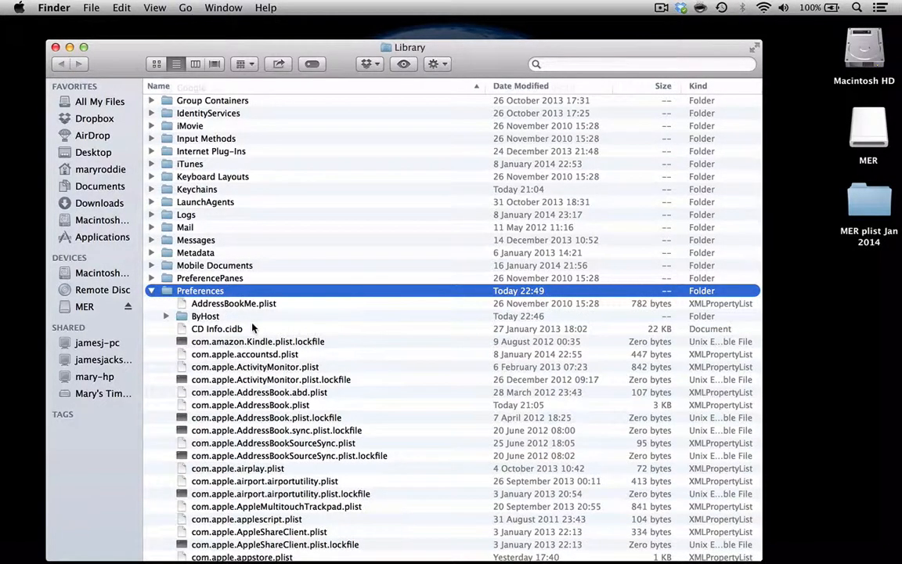
scroll("down", 3)
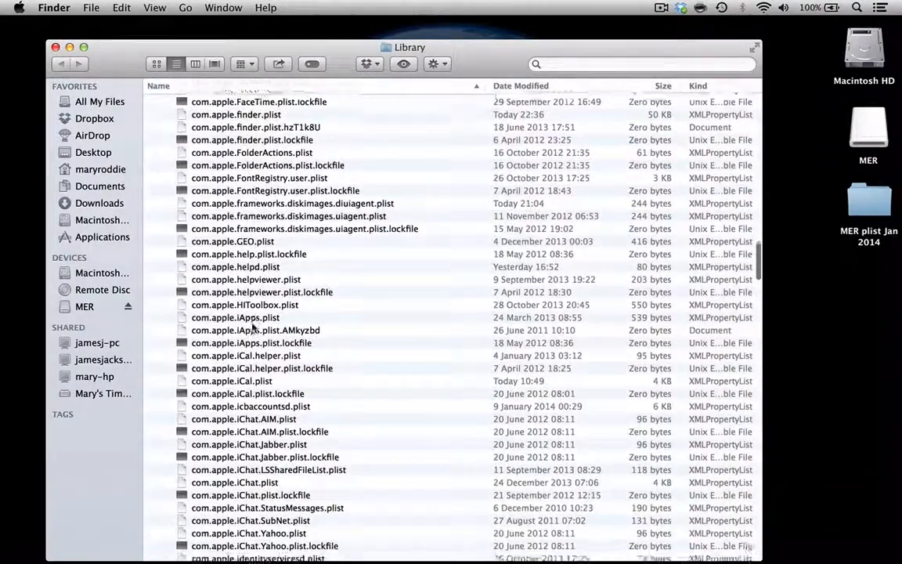
scroll("down", 3)
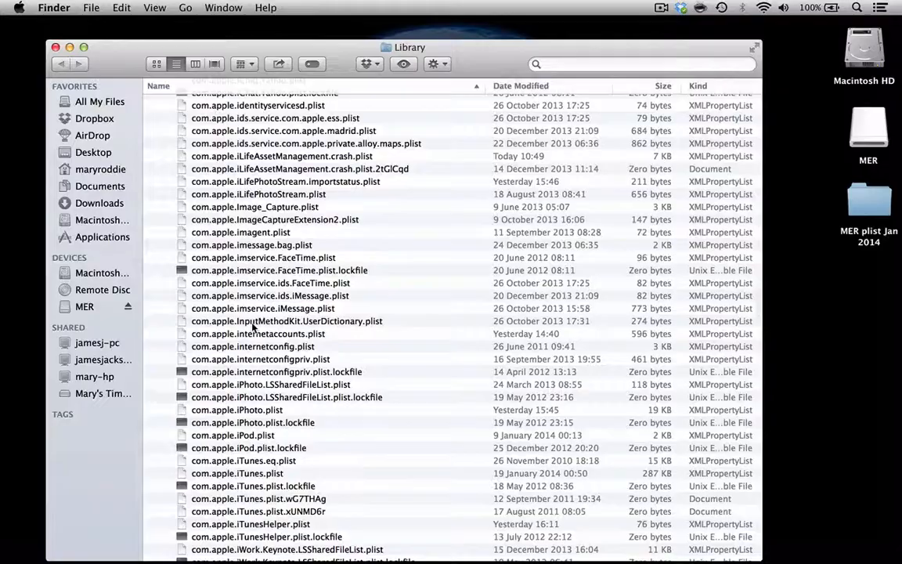
scroll("down", 3)
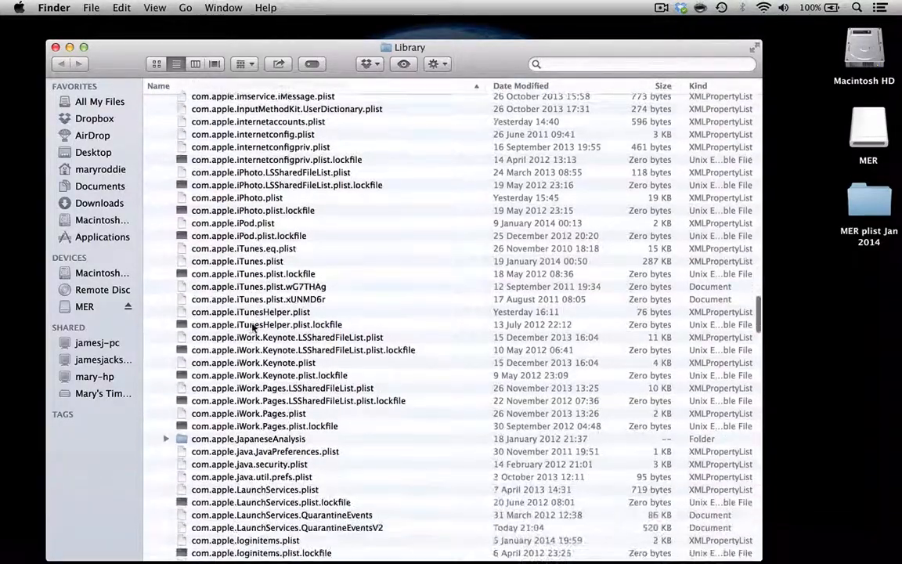
scroll("down", 3)
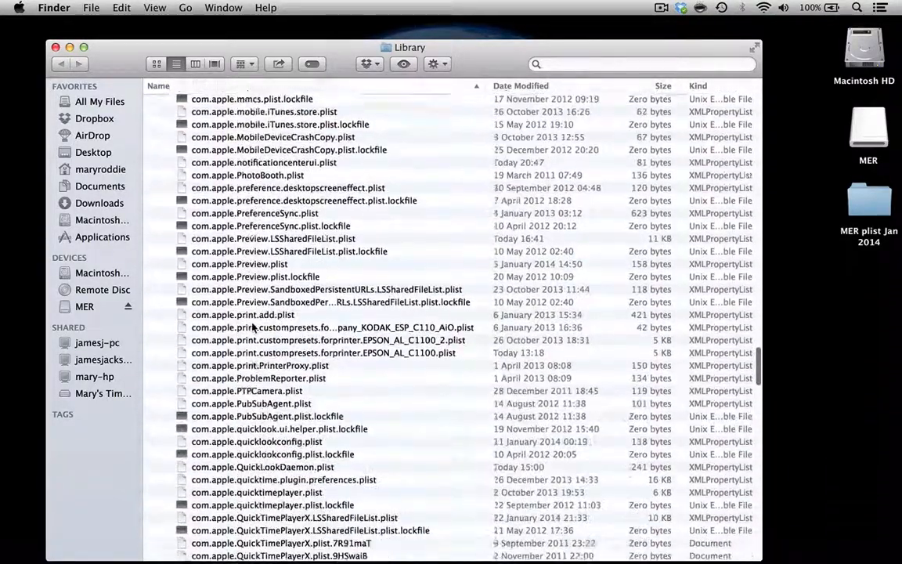
scroll("down", 3)
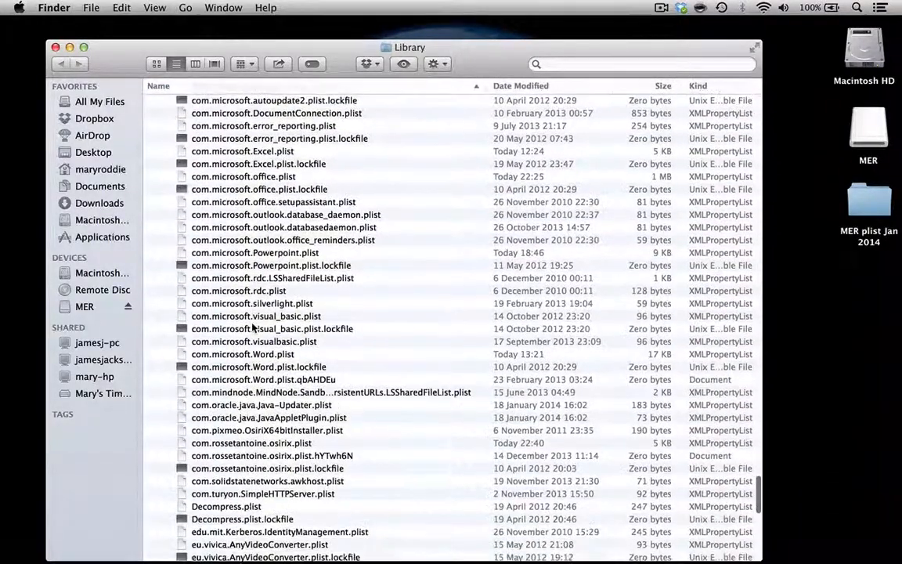
scroll("down", 3)
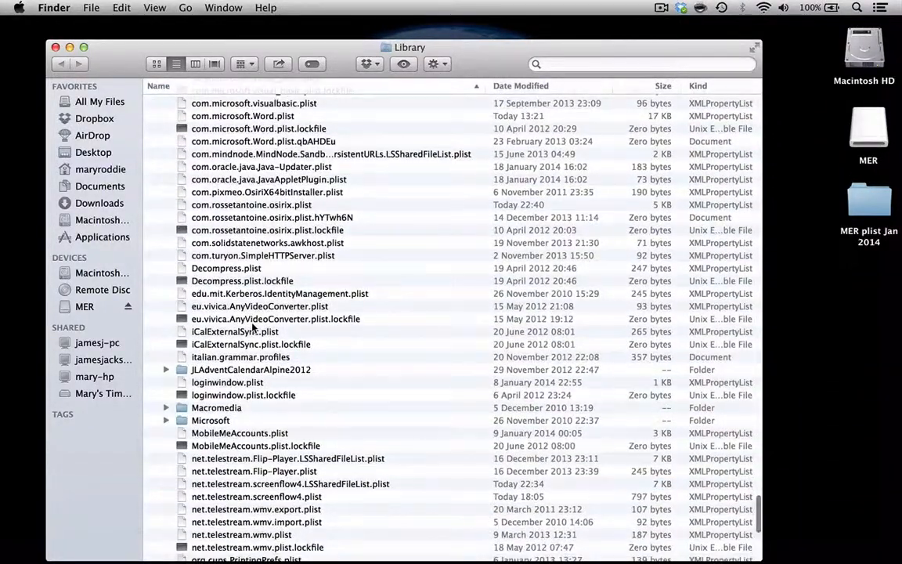
mouse_move(220, 207)
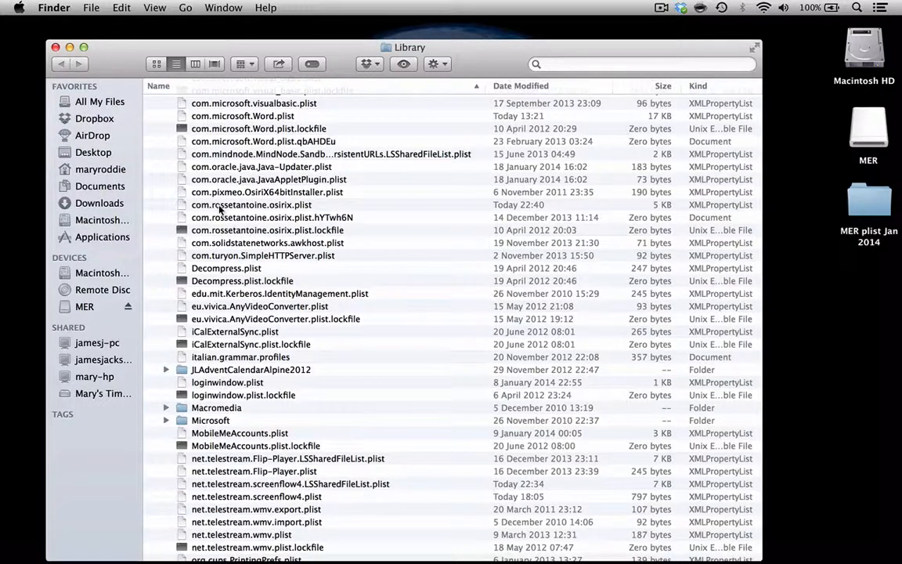
left_click(250, 204)
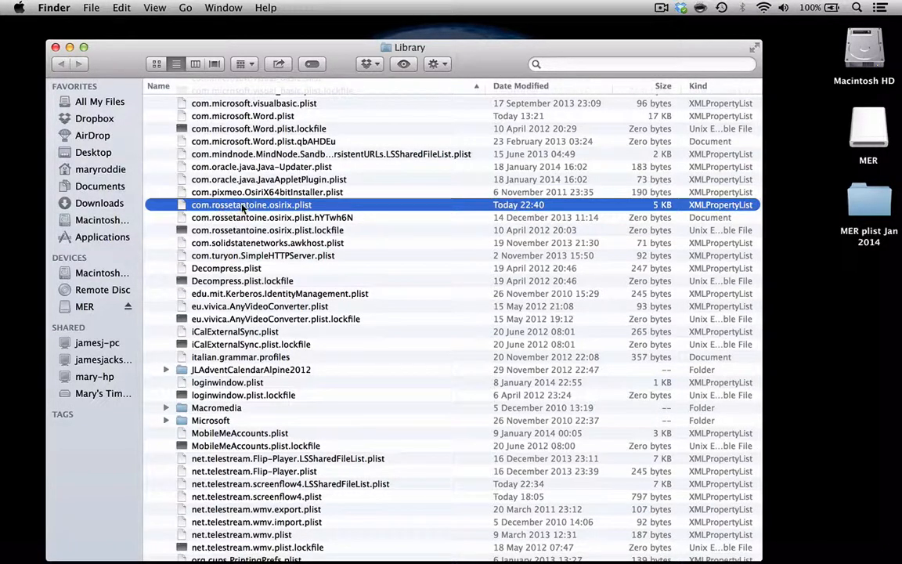
mouse_move(274, 211)
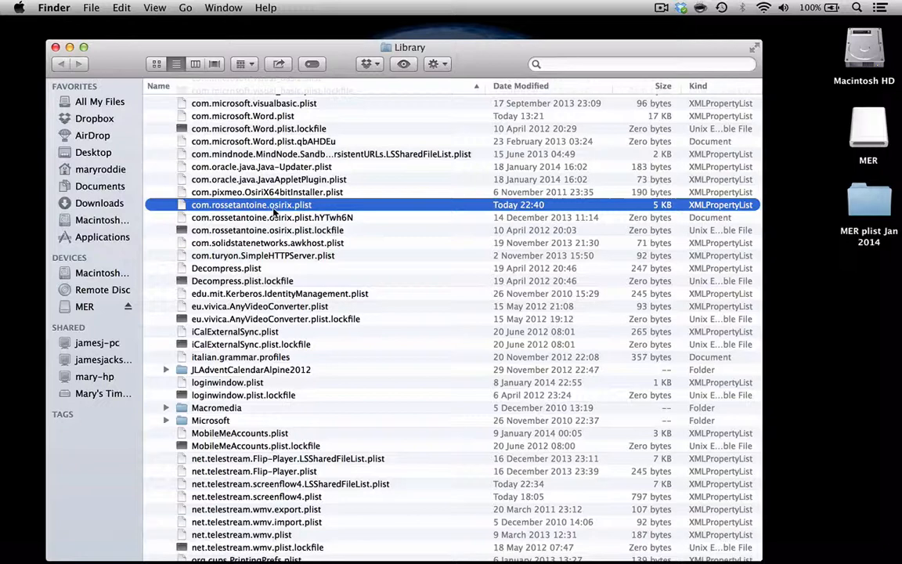
mouse_move(293, 213)
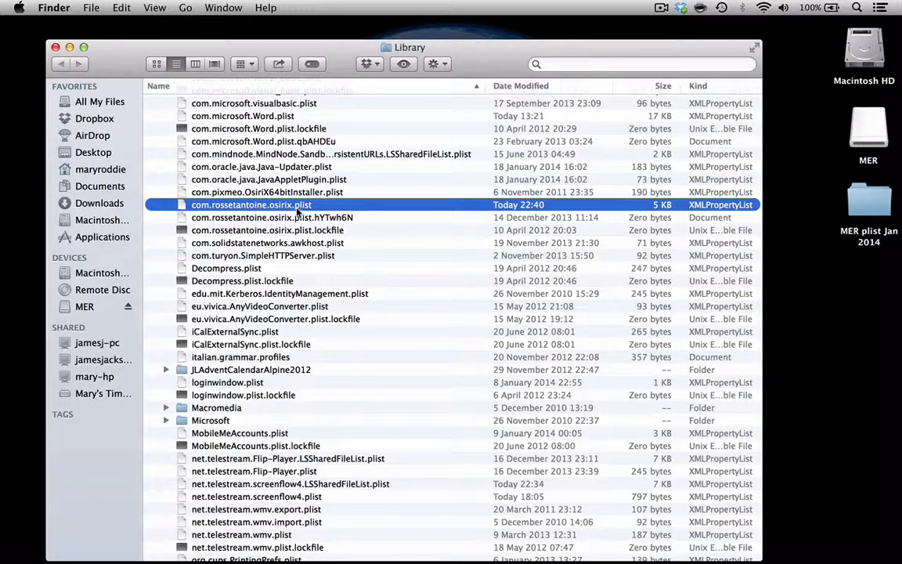
mouse_move(295, 206)
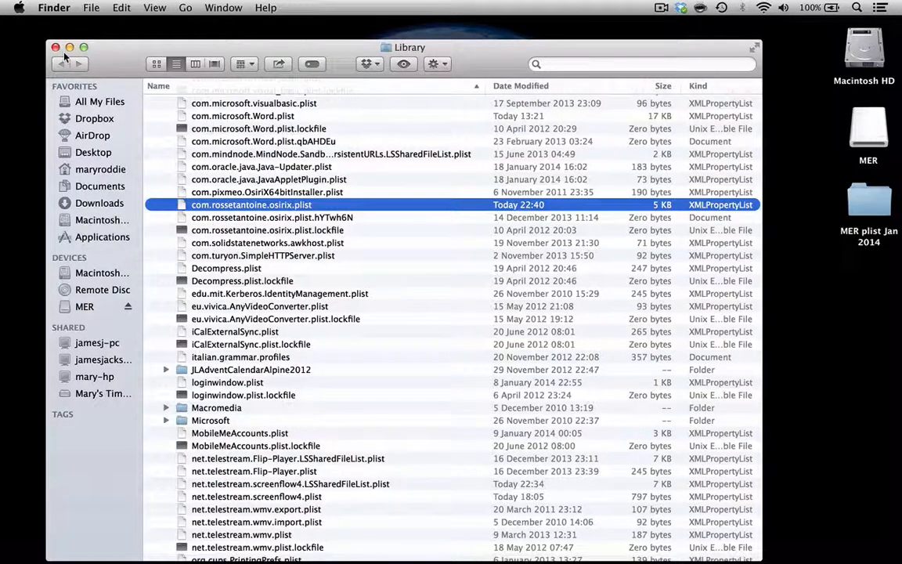
Close the Library Finder window and the Safari Cloning Preferences page
left_click(56, 47)
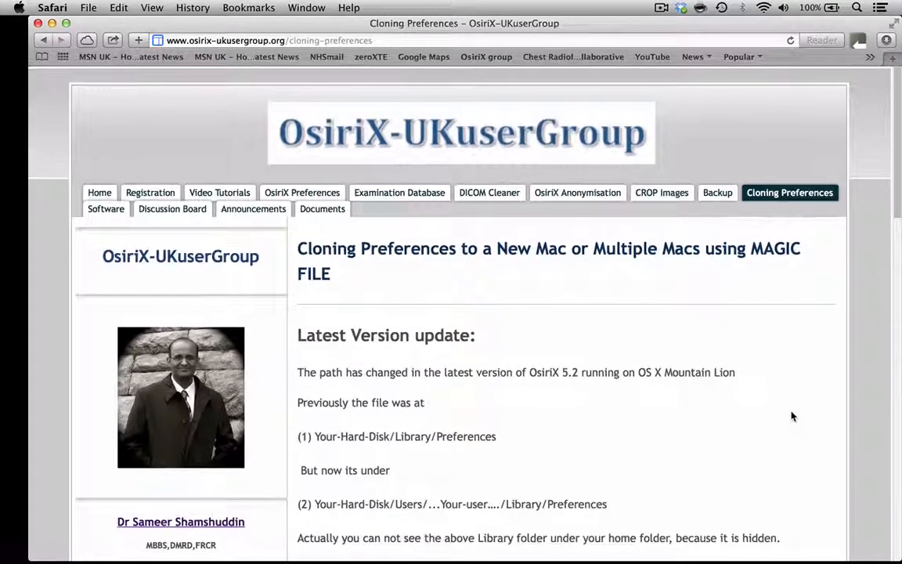
mouse_move(770, 310)
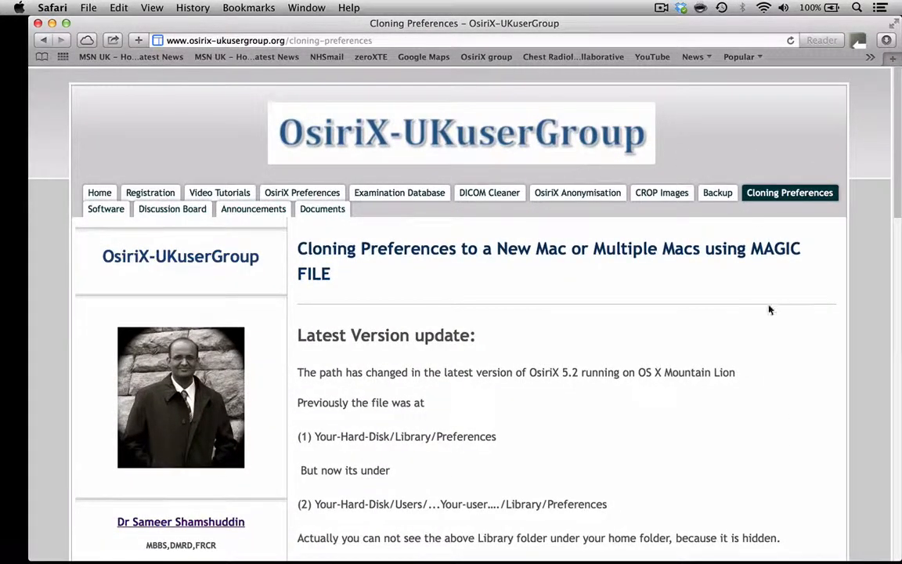
mouse_move(759, 157)
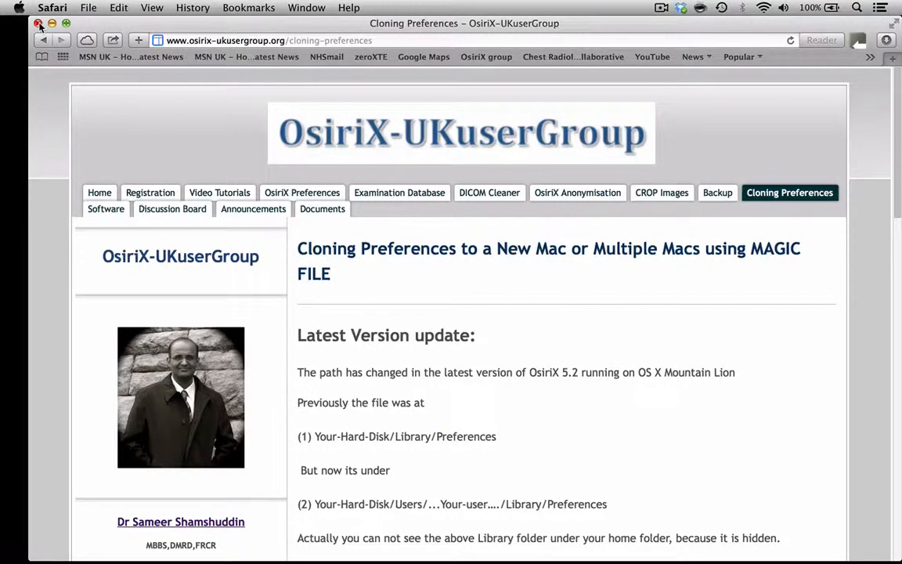
left_click(36, 23)
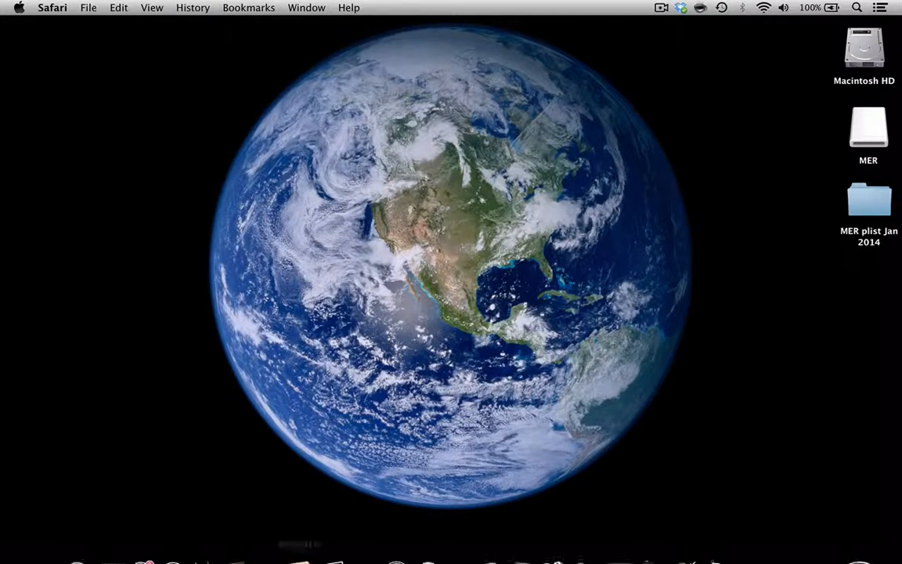
mouse_move(365, 539)
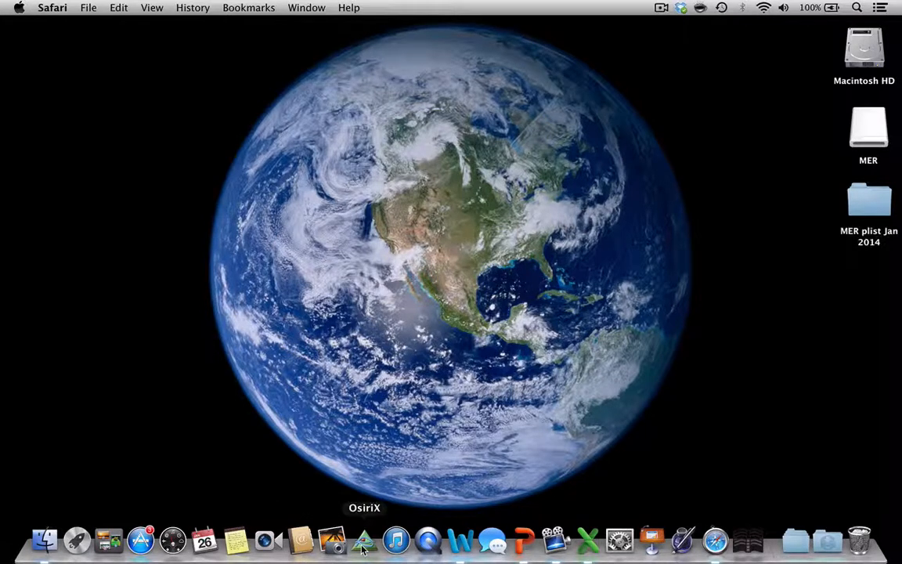
Launch OsiriX, show the Documents DB studies, and view About OsiriX (v.5.8.2 32-bit)
left_click(364, 539)
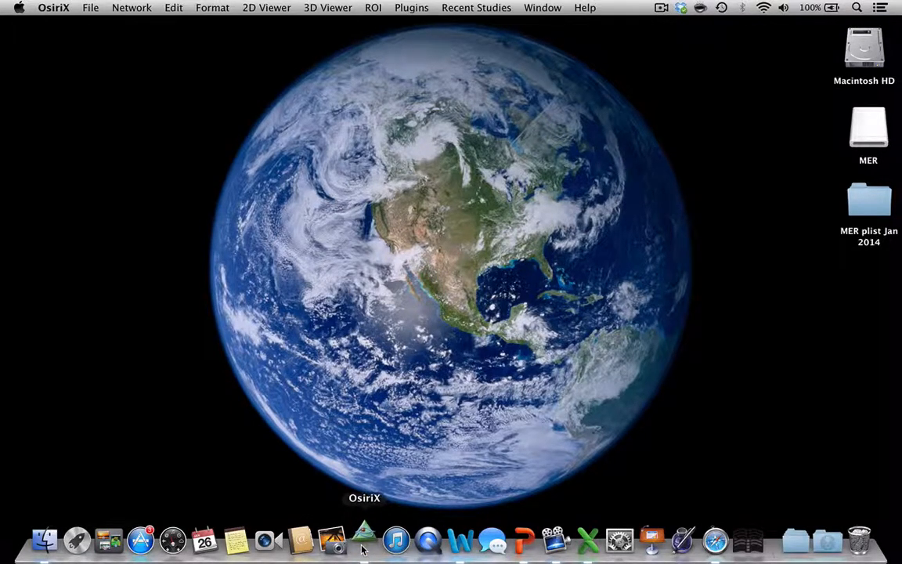
left_click(364, 539)
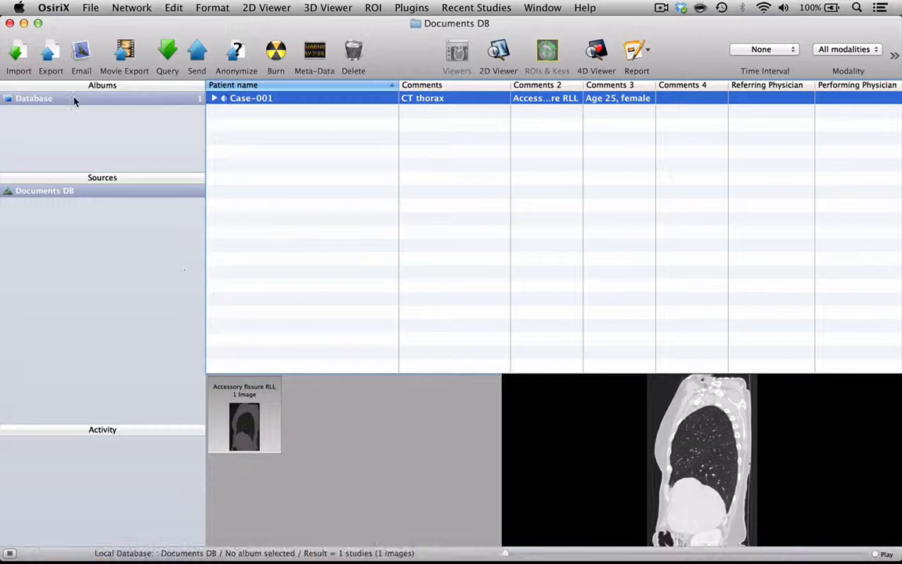
left_click(53, 7)
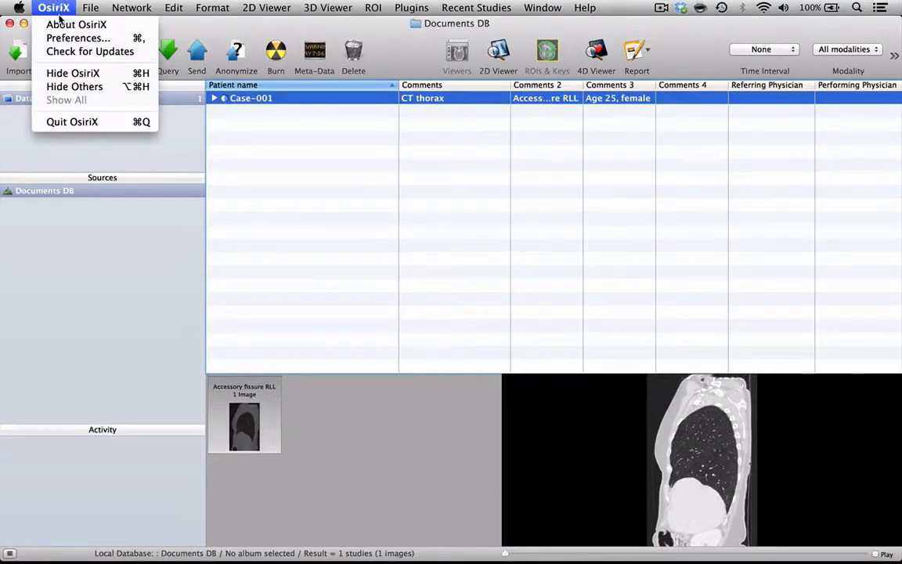
left_click(76, 24)
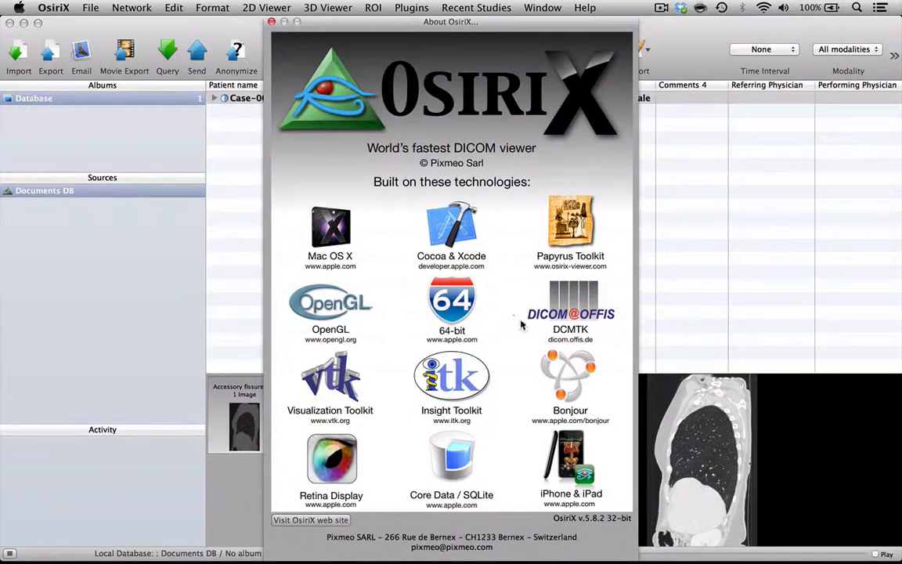
mouse_move(595, 526)
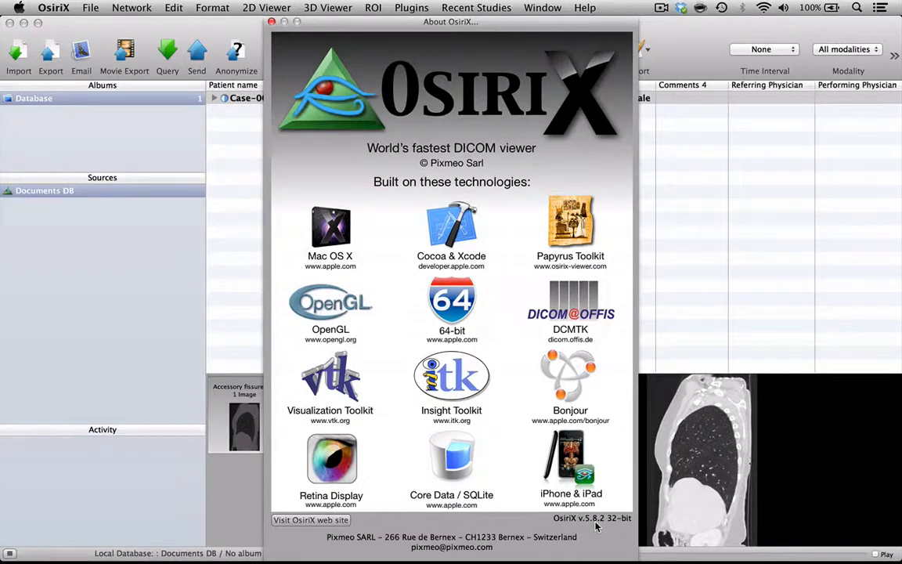
mouse_move(634, 526)
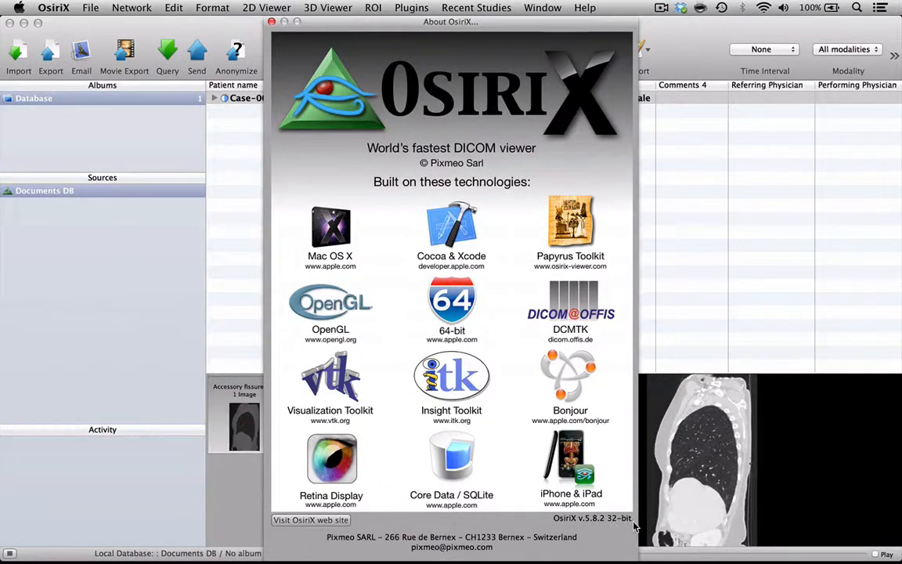
mouse_move(540, 529)
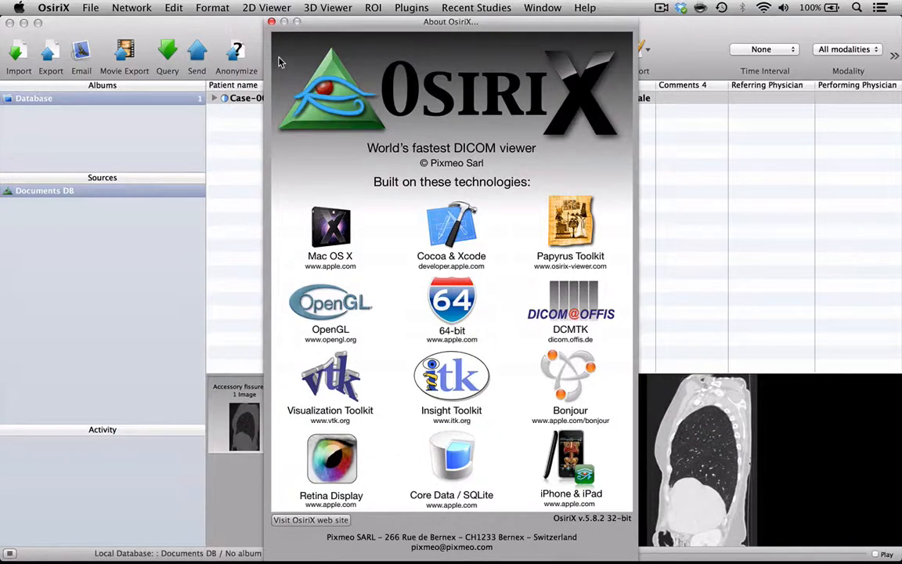
mouse_move(273, 22)
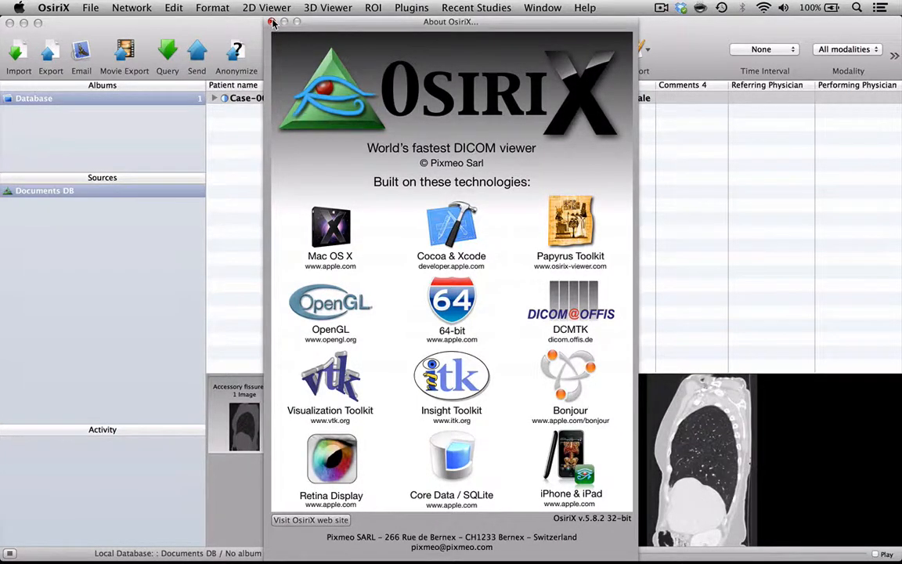
Close the About window and open the General preferences pane
left_click(272, 21)
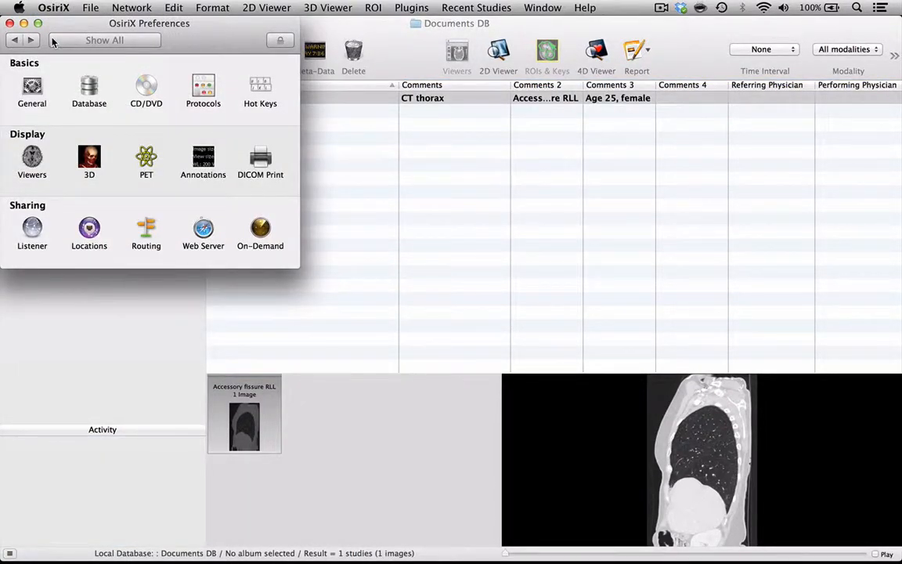
left_click(31, 90)
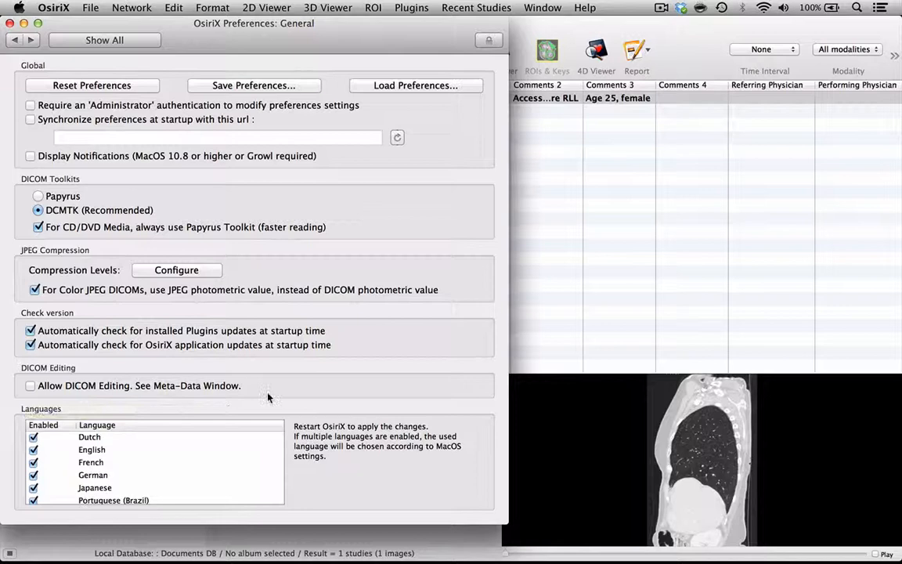
mouse_move(134, 344)
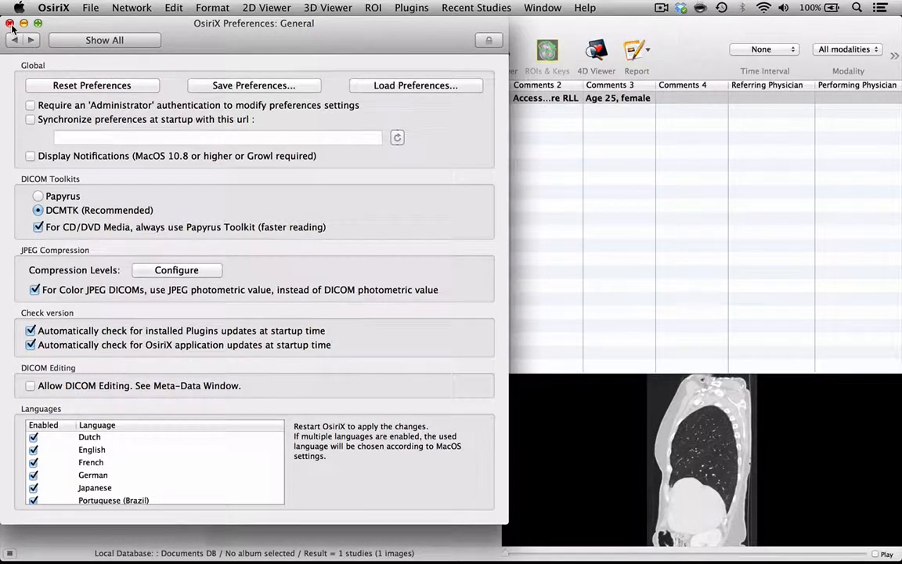
Close Preferences and open the Anonymize dialog for the study
left_click(10, 23)
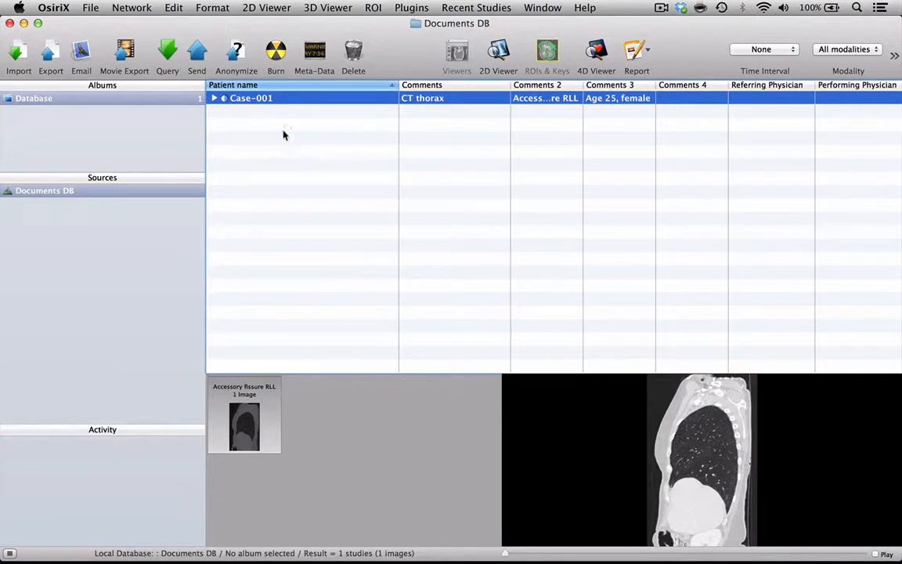
left_click(235, 55)
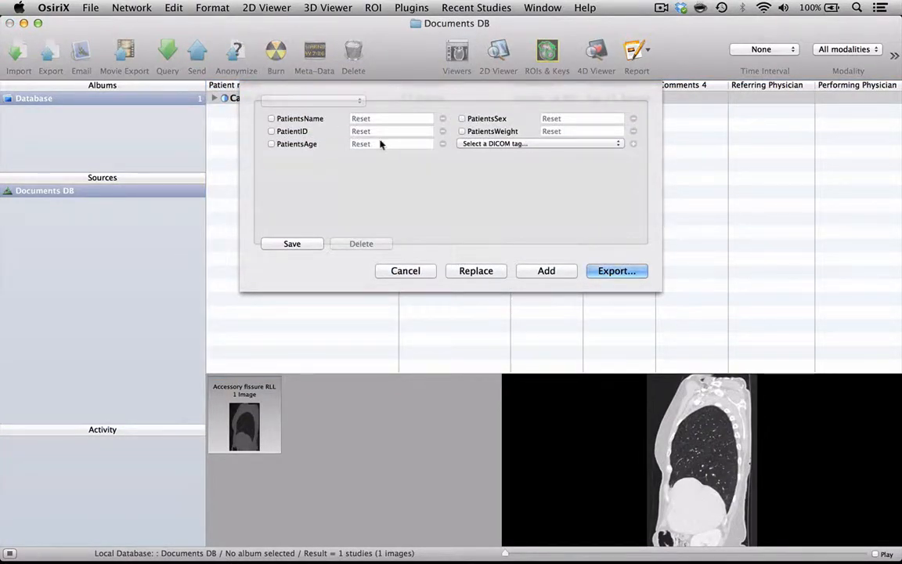
mouse_move(489, 109)
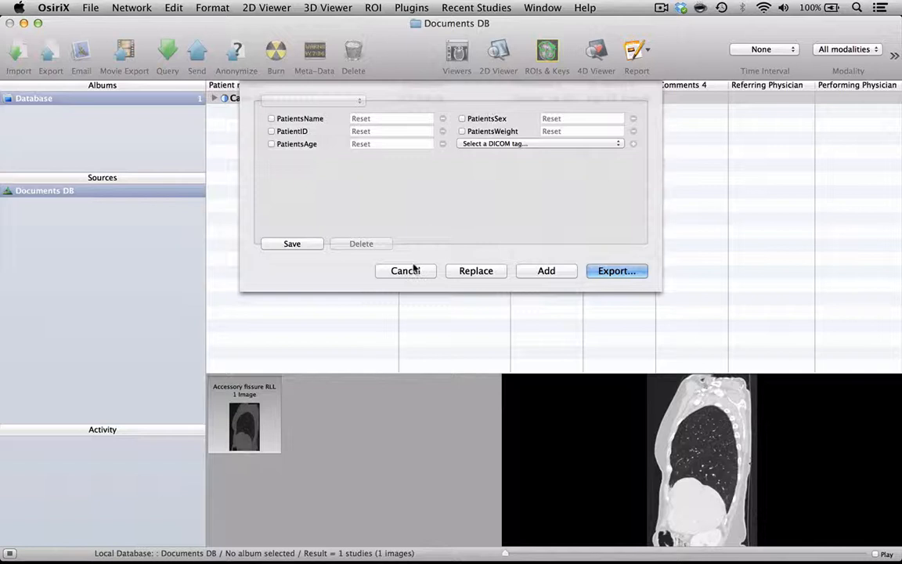
left_click(406, 270)
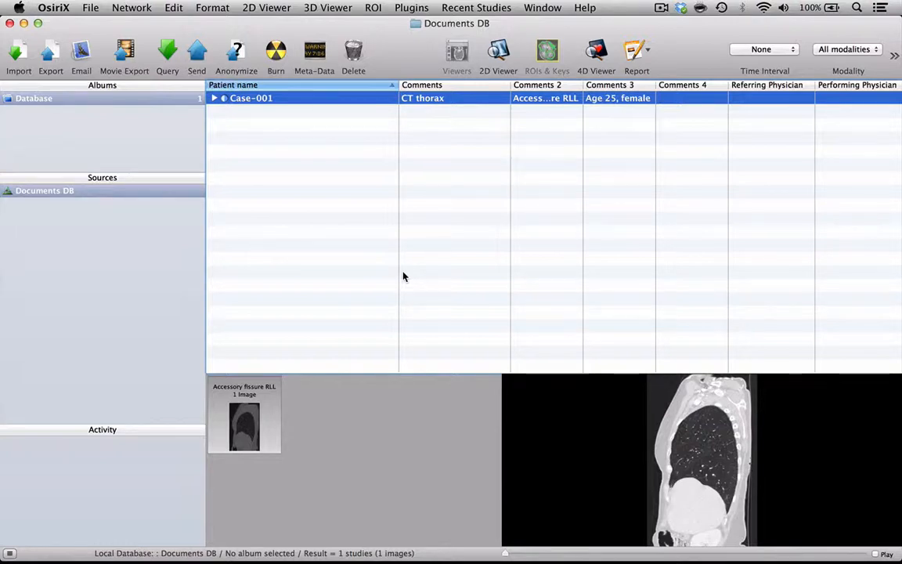
mouse_move(54, 7)
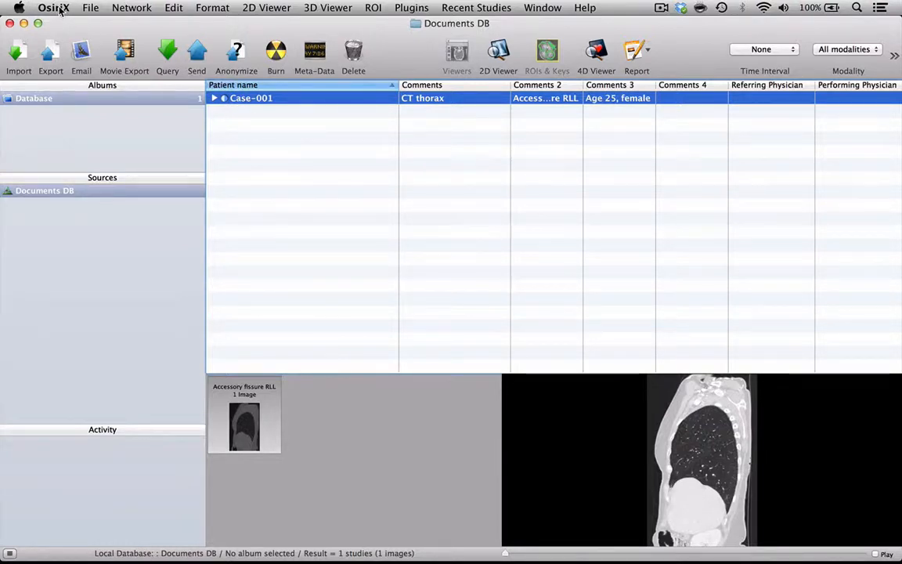
left_click(53, 7)
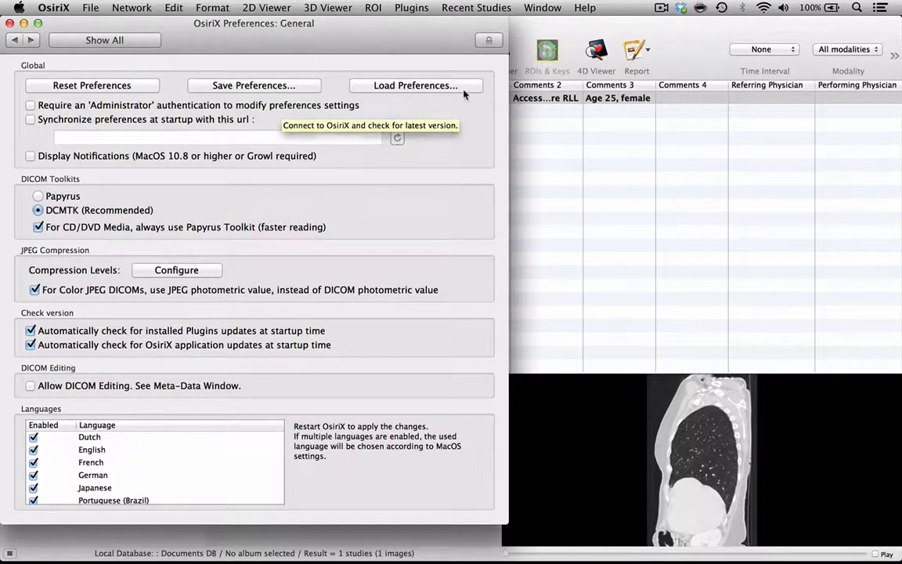
mouse_move(343, 84)
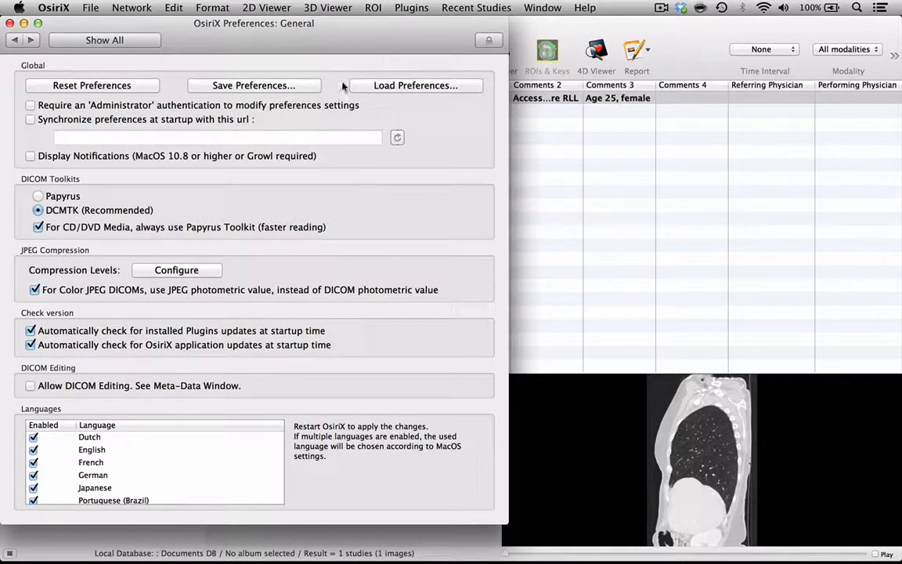
mouse_move(476, 108)
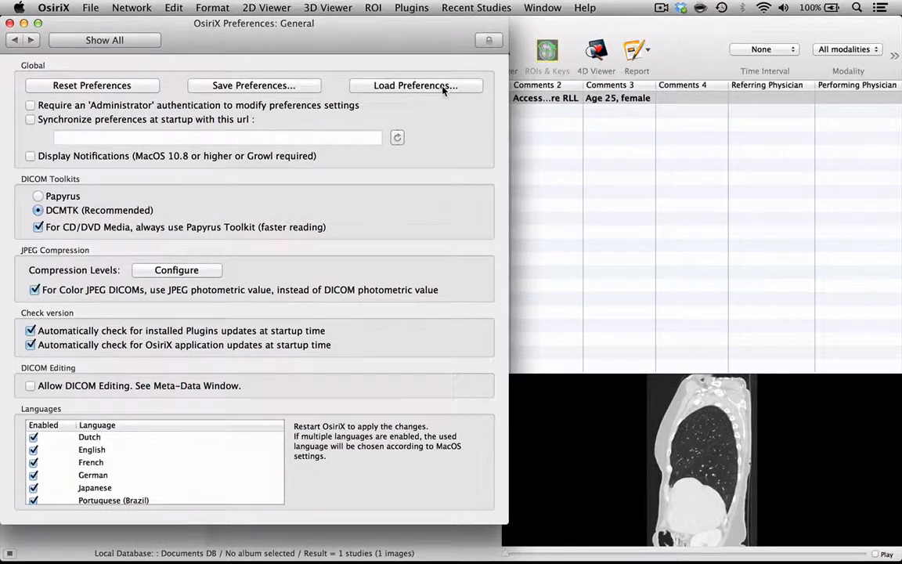
Use Load Preferences to browse to the MER plist Jan 2014 folder
left_click(415, 85)
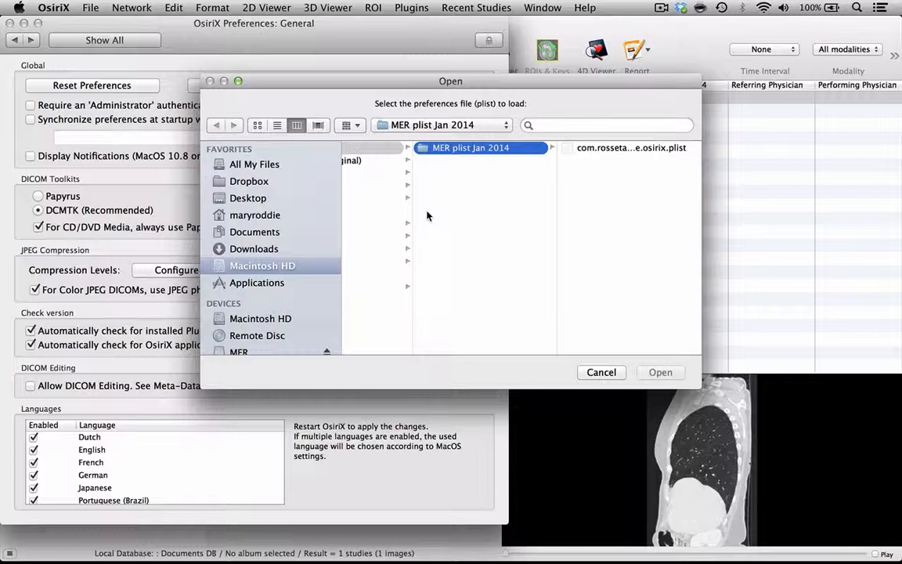
left_click(631, 147)
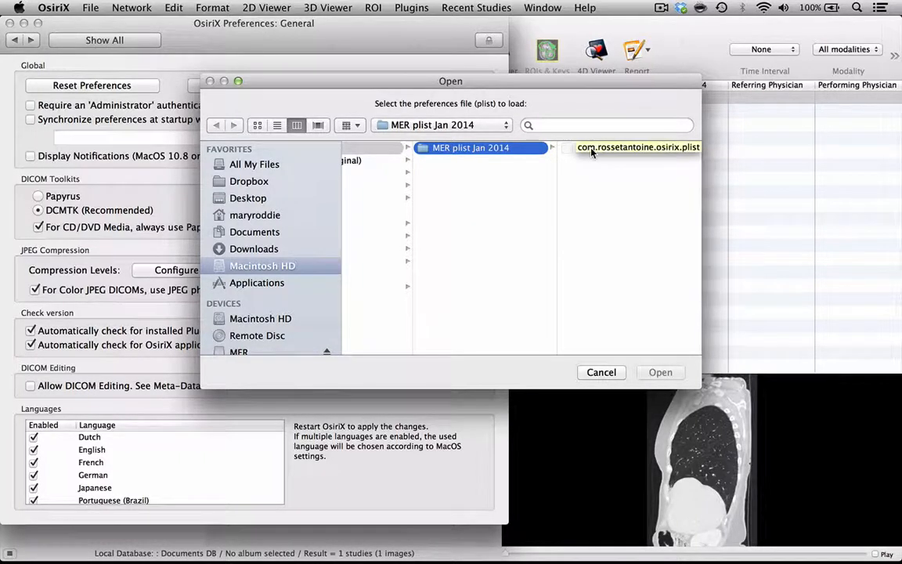
Load com.rossetantoine.osirix.plist and confirm replacing the current preferences
left_click(637, 147)
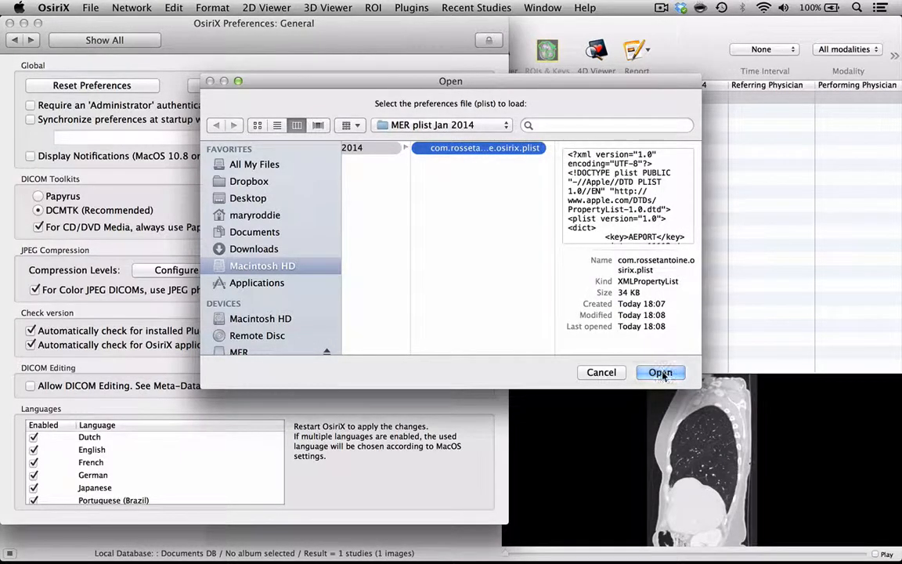
left_click(660, 372)
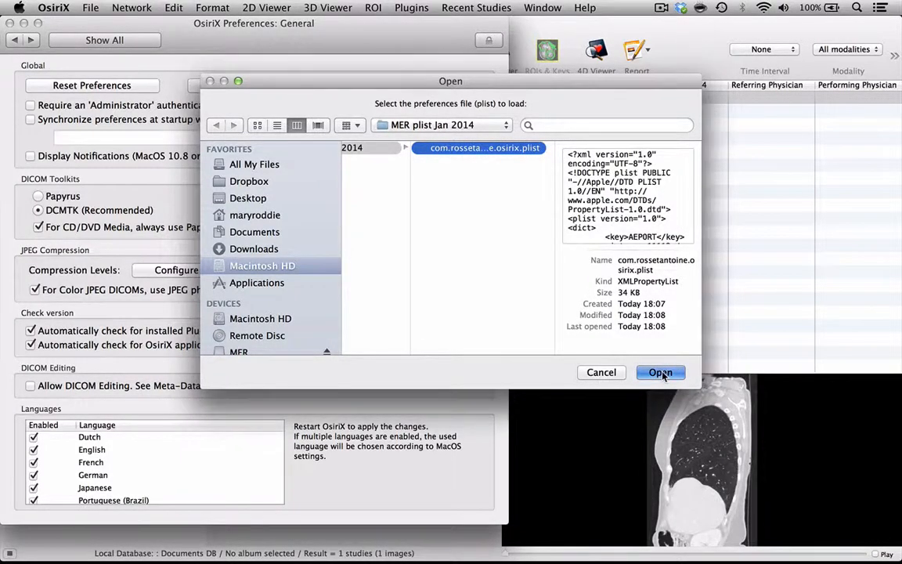
left_click(660, 372)
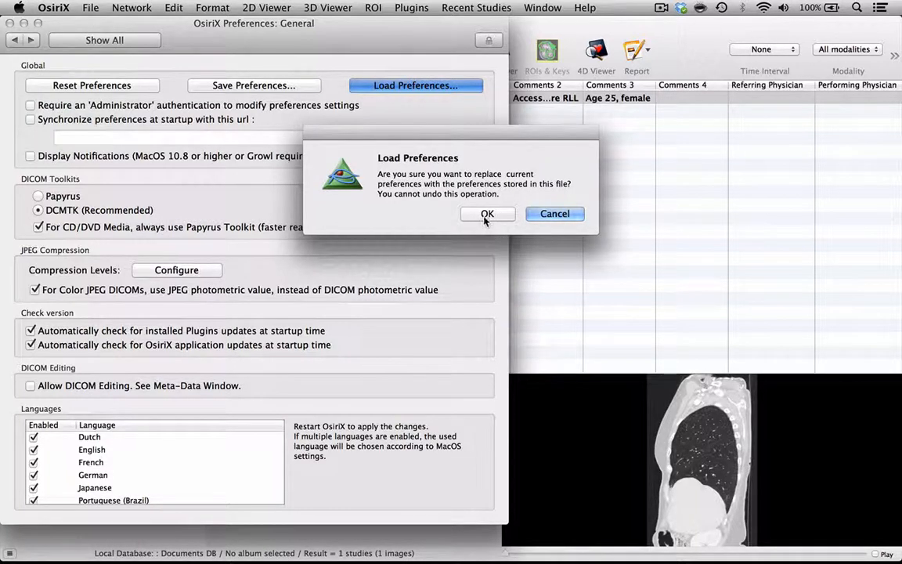
left_click(487, 214)
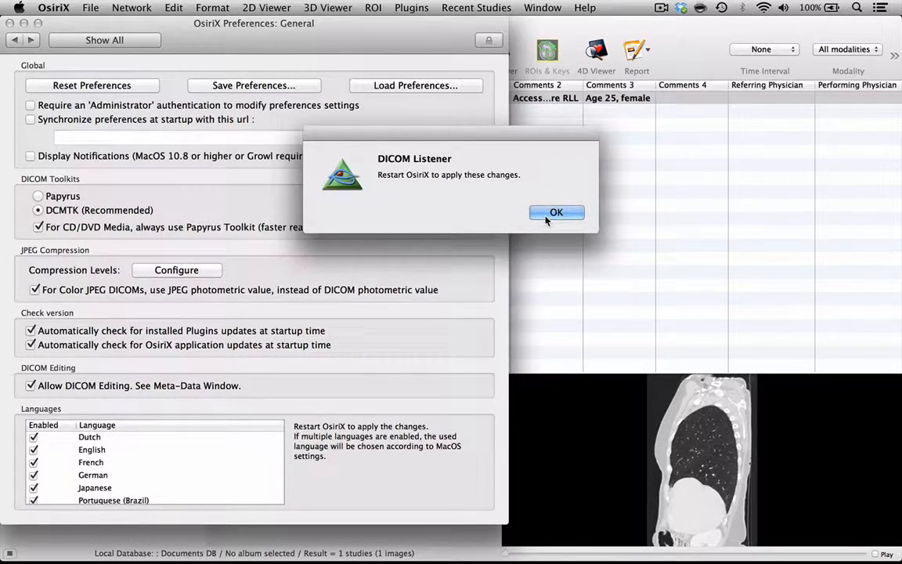
Dismiss the restart notice and close the Preferences window
left_click(556, 213)
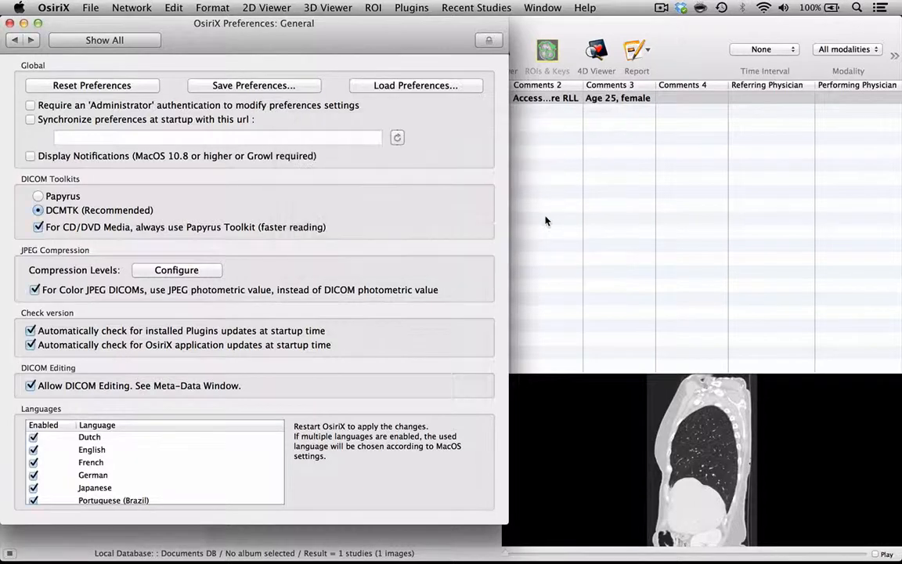
left_click(9, 23)
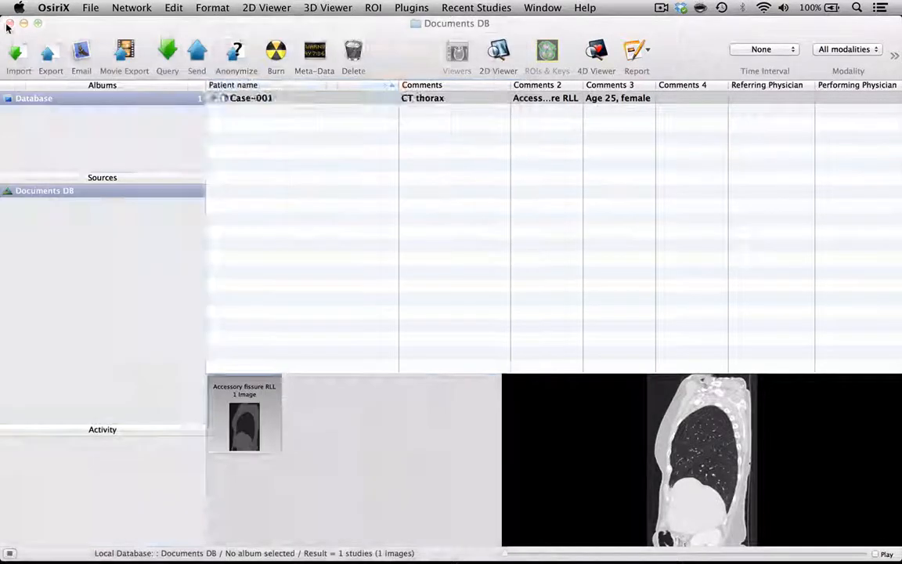
Quit OsiriX from its database window and relaunch it from the Dock to apply the loaded preferences
left_click(53, 7)
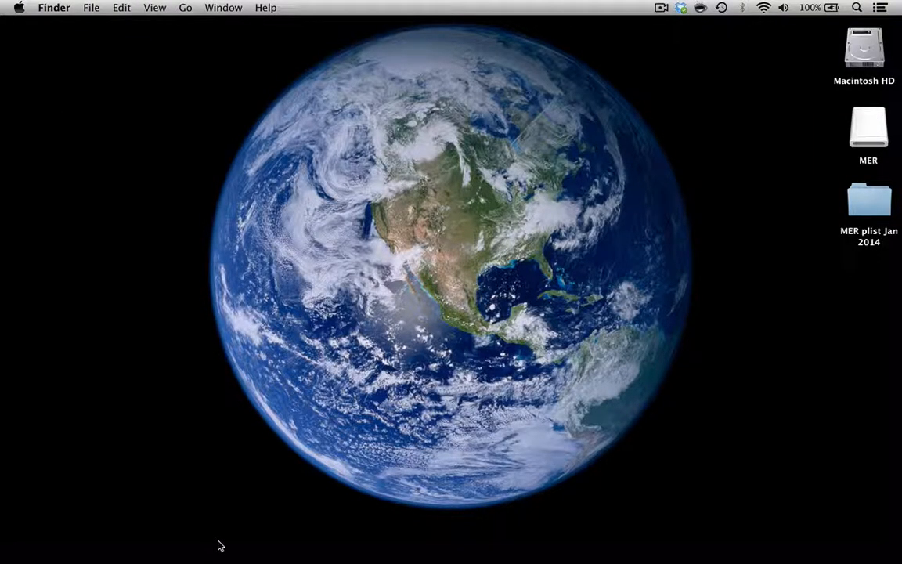
mouse_move(368, 546)
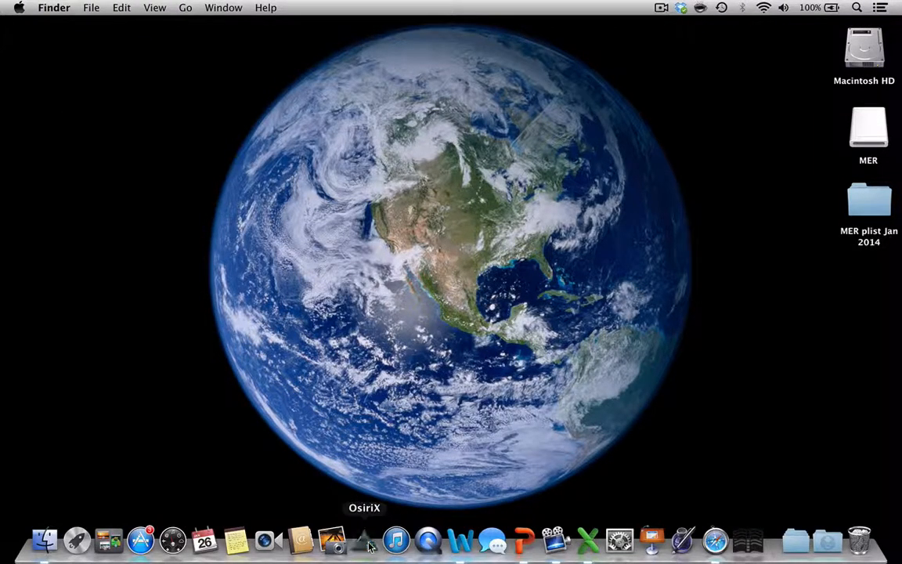
left_click(364, 539)
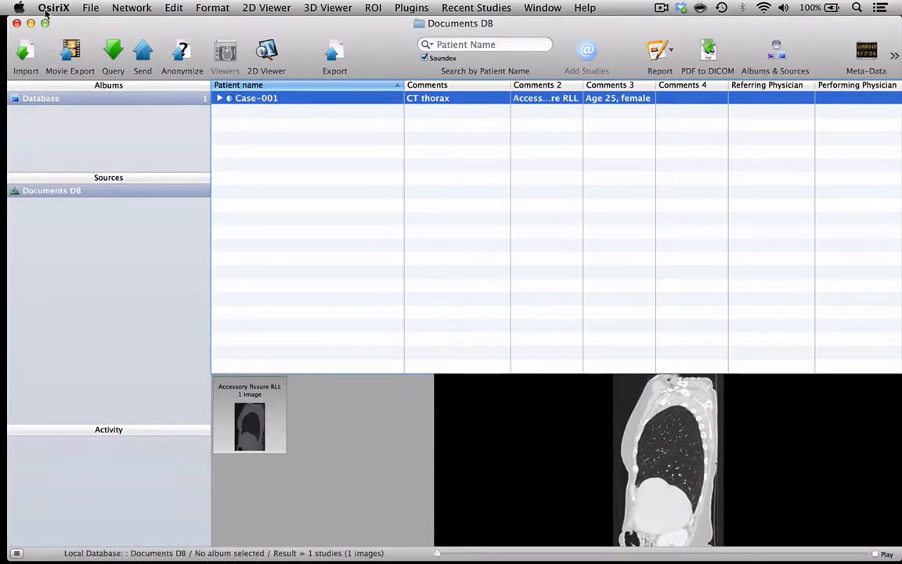
left_click(53, 7)
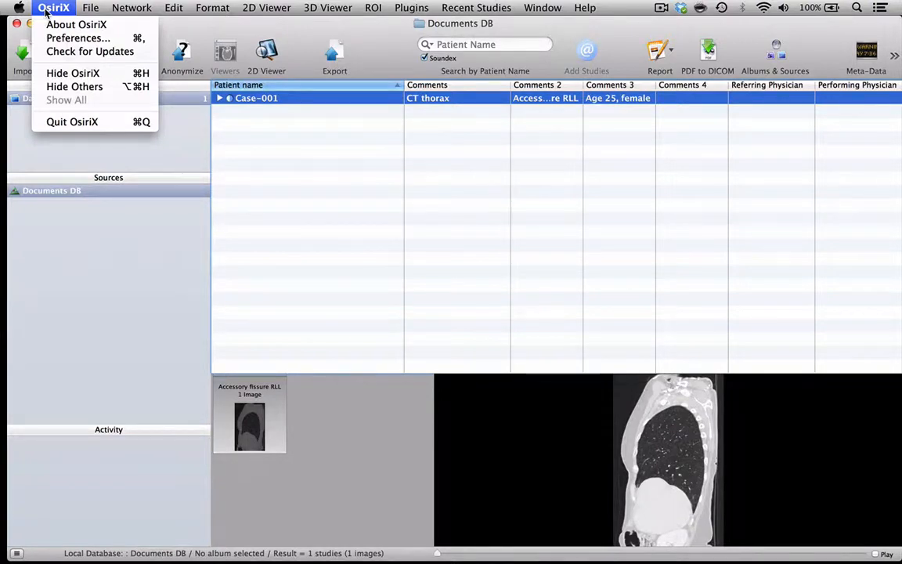
left_click(78, 37)
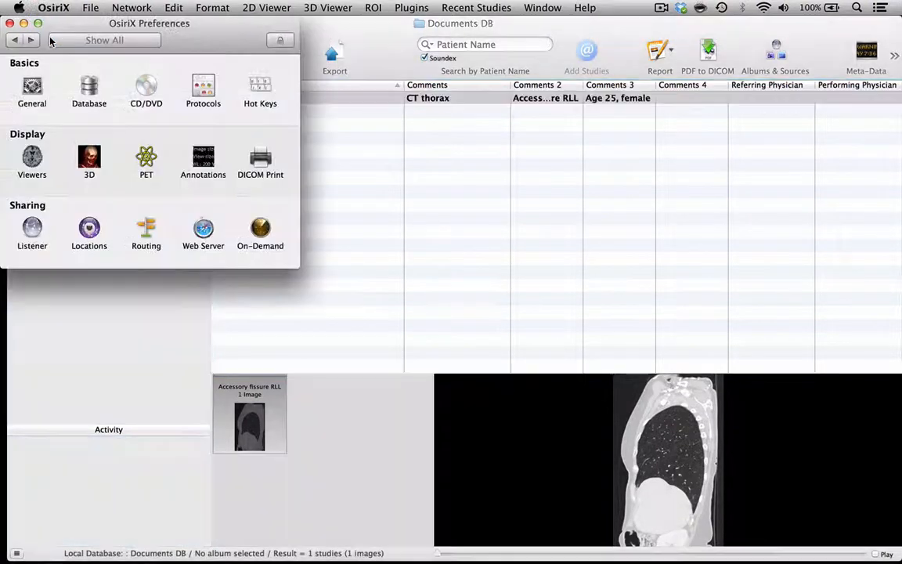
left_click(31, 90)
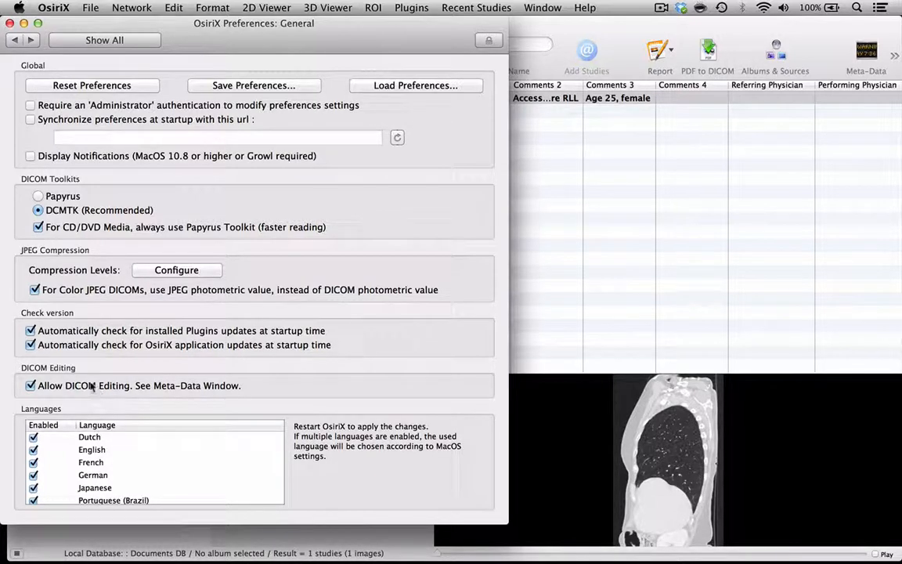
mouse_move(109, 403)
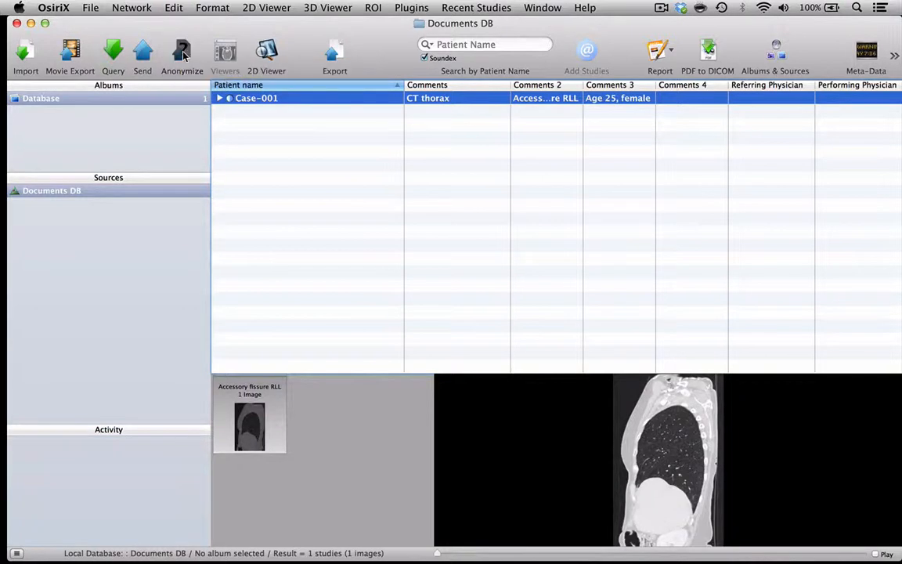
left_click(182, 54)
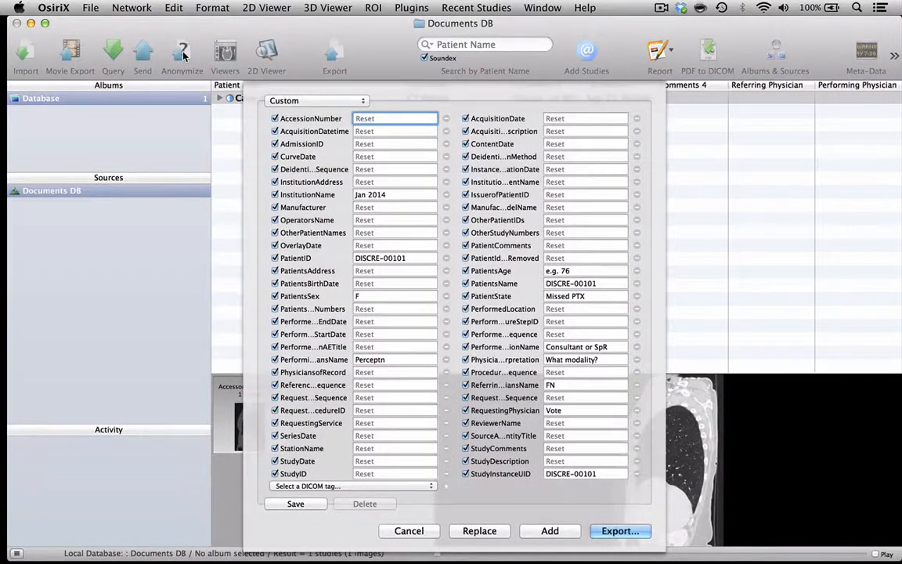
left_click(317, 100)
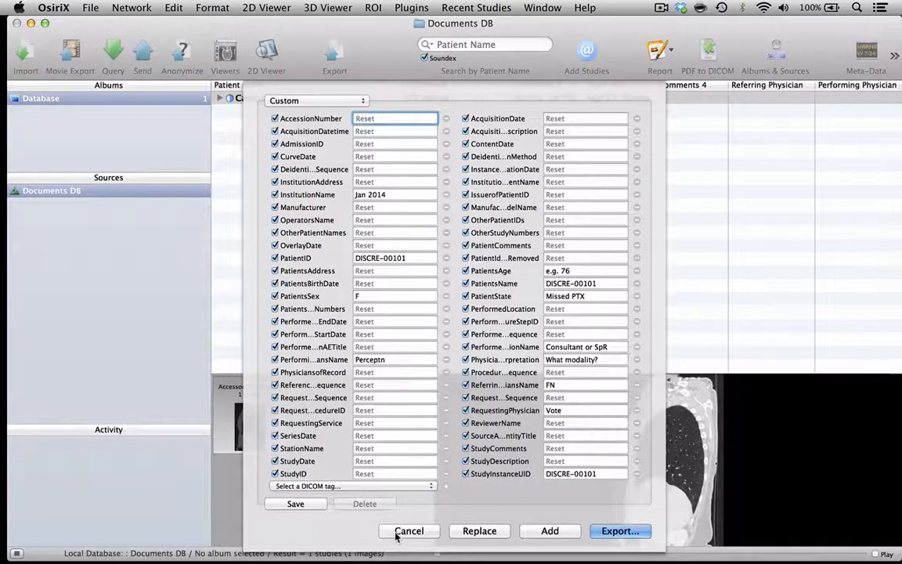
left_click(409, 531)
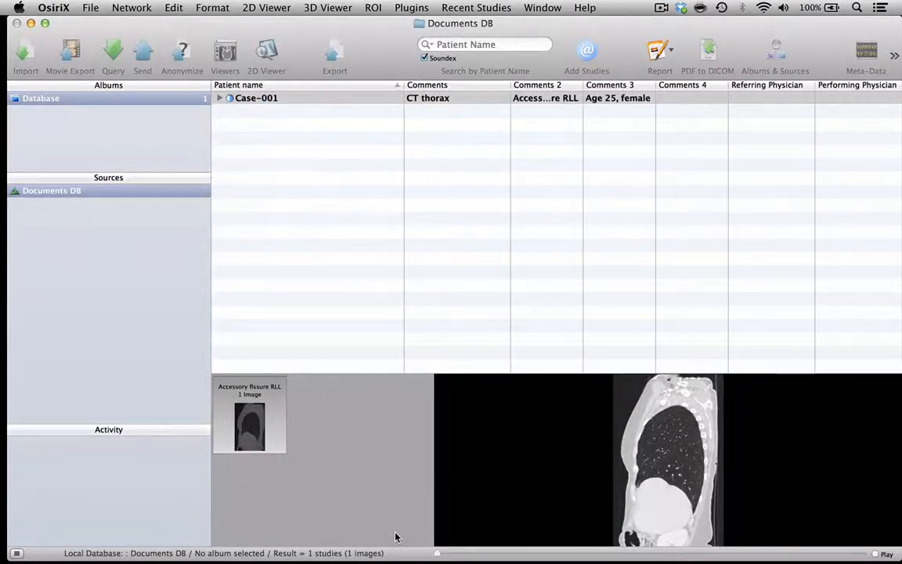
left_click(256, 98)
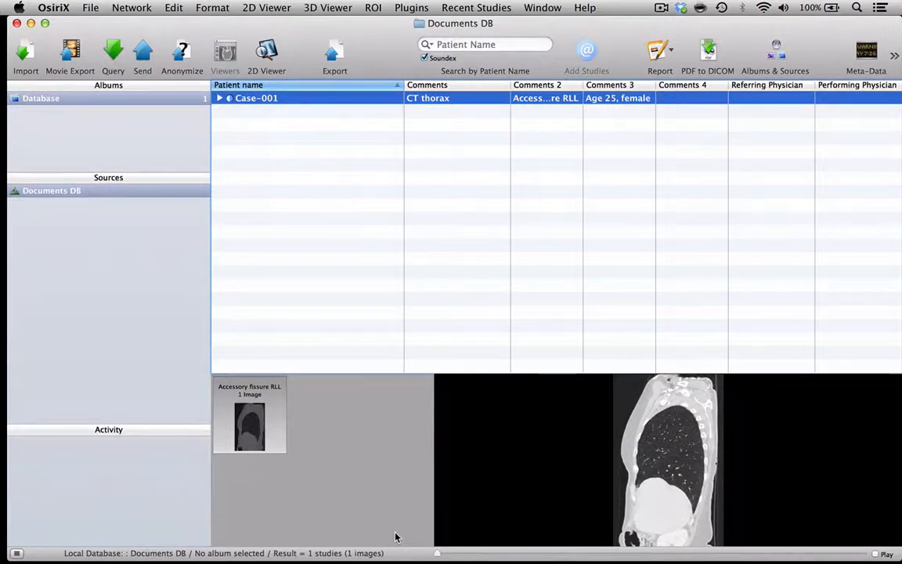